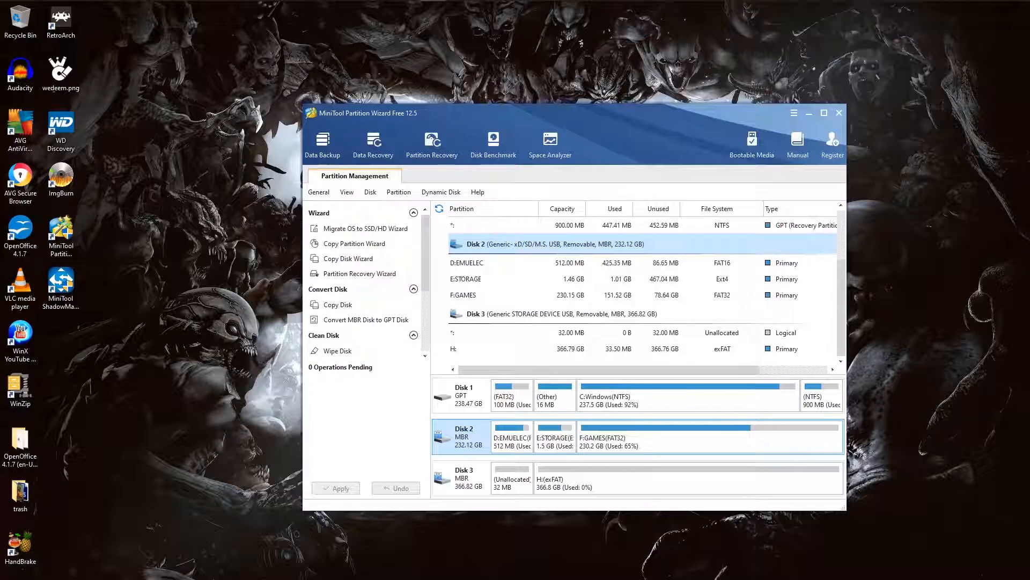
- Browse to the EmuELEC GitHub Releases page and scroll down to the v3.9 entry
{"action": "left_click", "coordinate": [558, 313]}
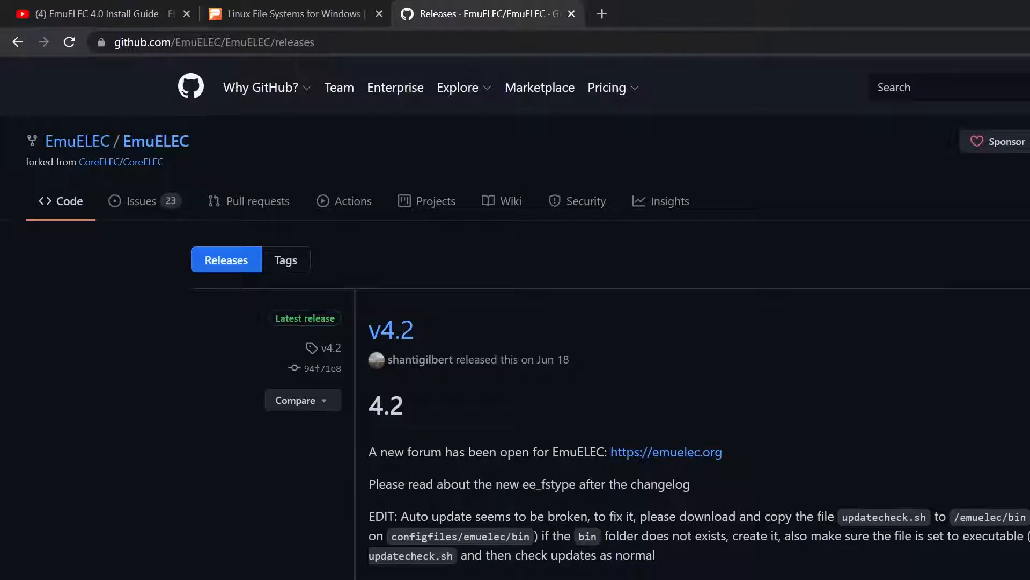
{"action": "mouse_move", "coordinate": [702, 189]}
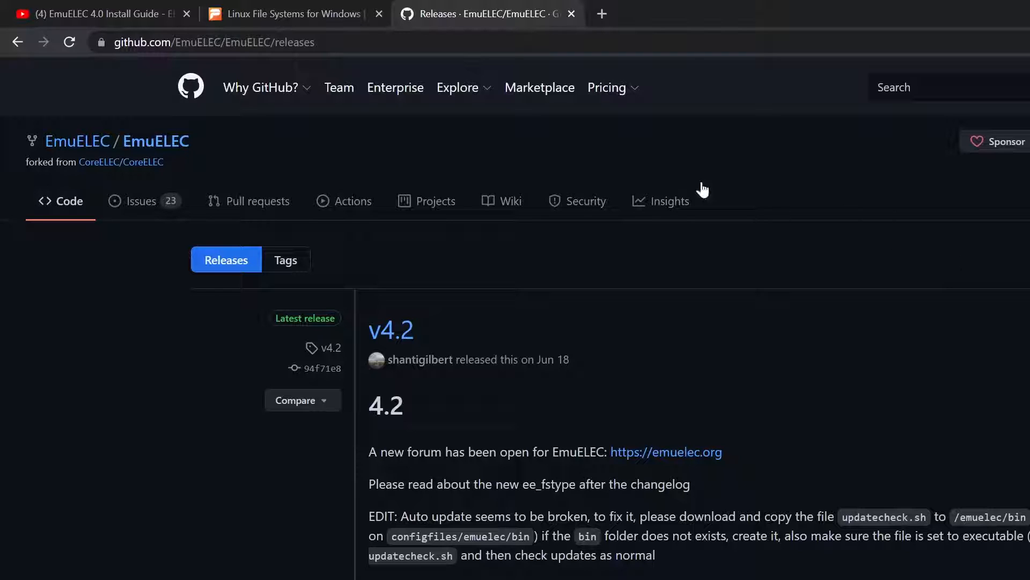
{"action": "mouse_move", "coordinate": [517, 113]}
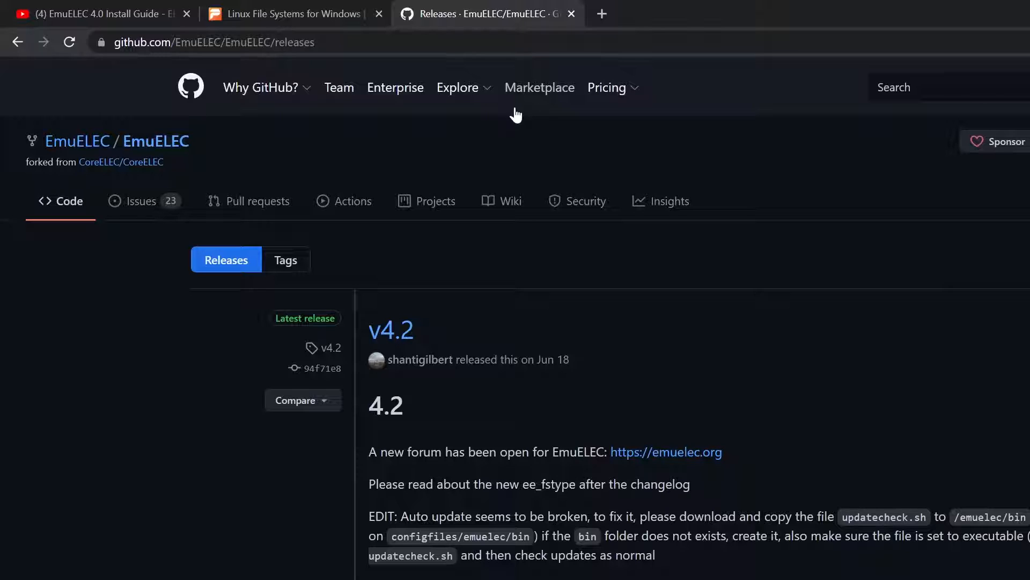
{"action": "left_click", "coordinate": [98, 14]}
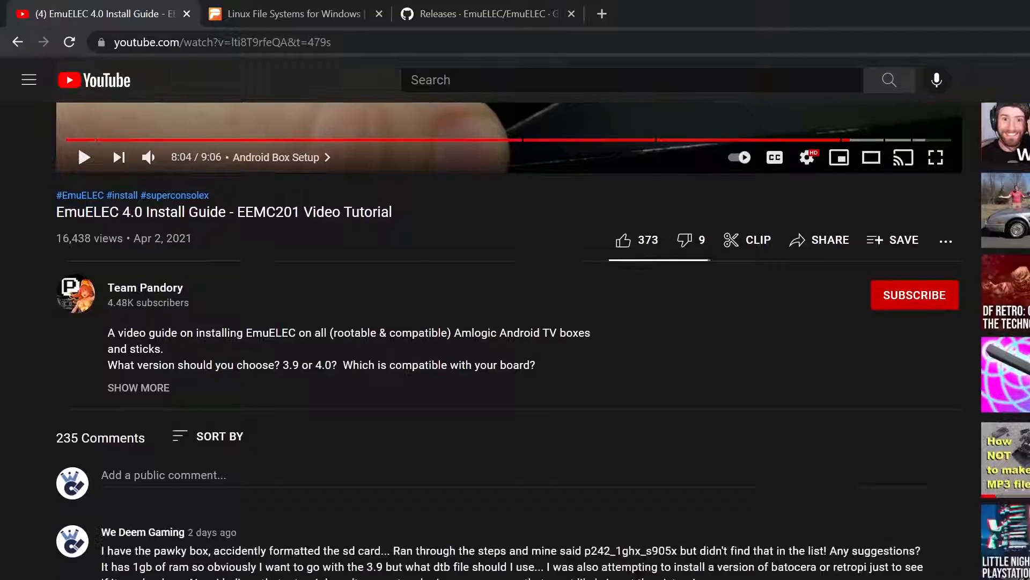
{"action": "scroll", "scroll_direction": "down", "scroll_amount": 3}
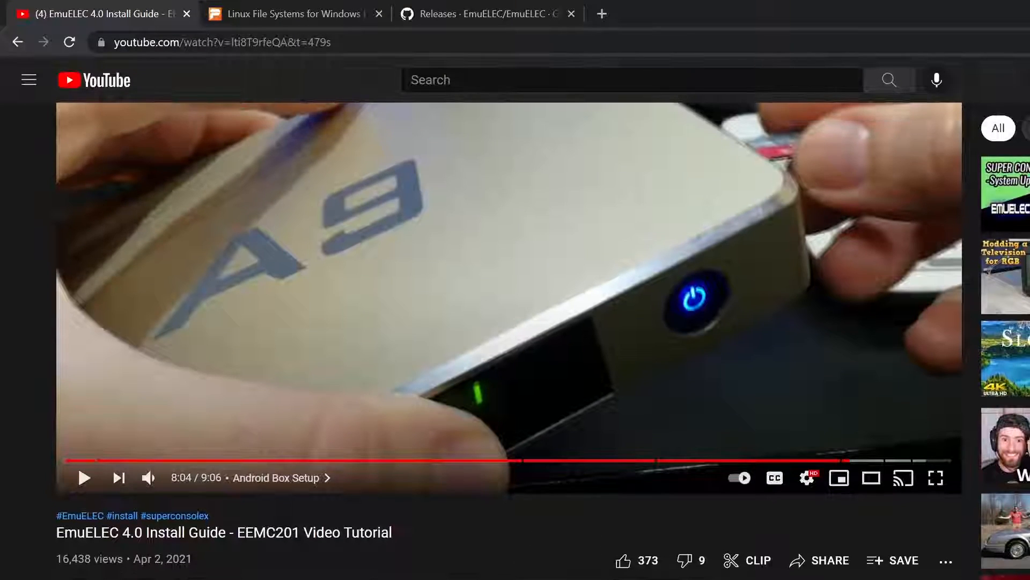
{"action": "left_click", "coordinate": [486, 14]}
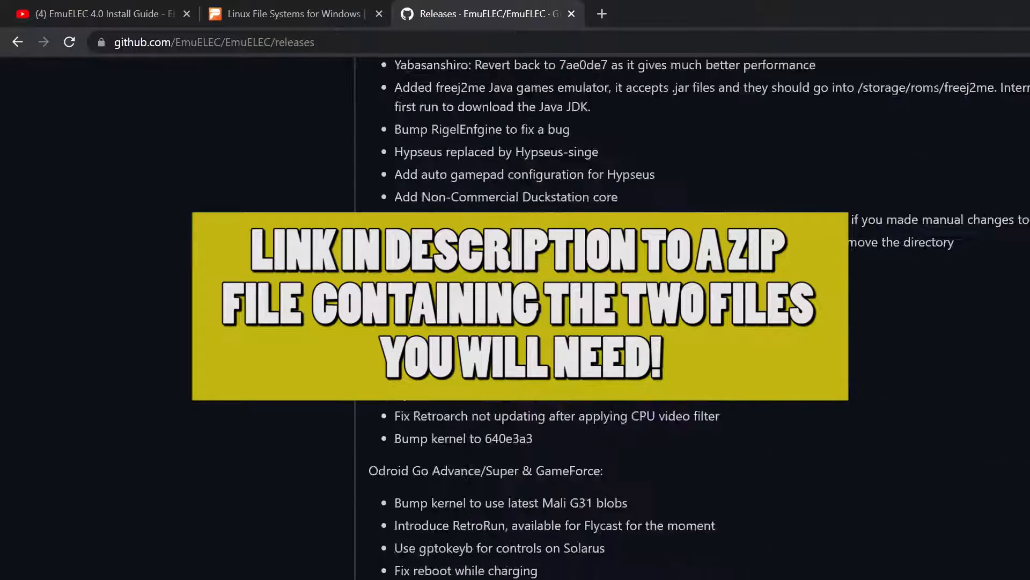
{"action": "scroll", "scroll_direction": "down", "scroll_amount": 3}
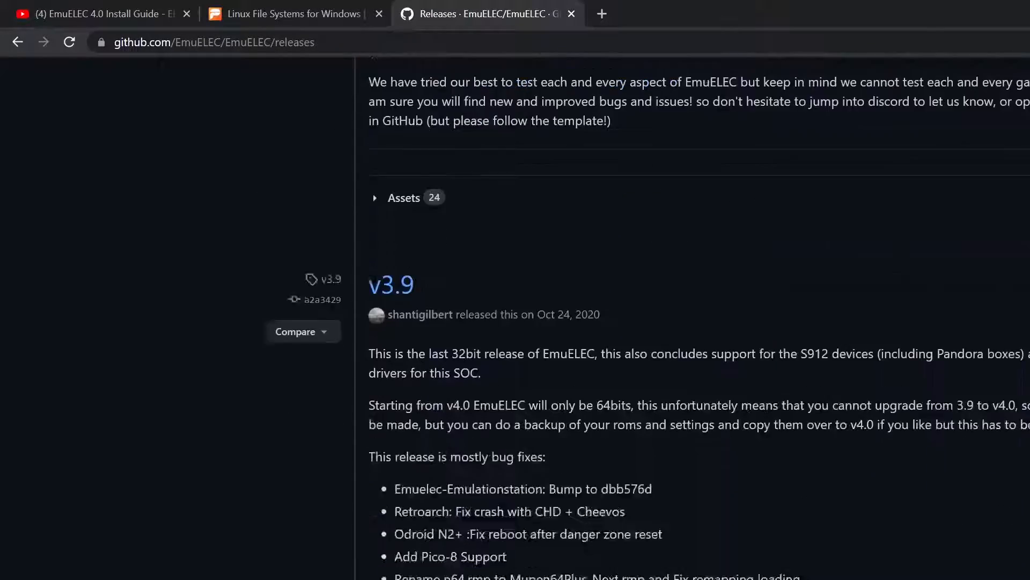
{"action": "scroll", "scroll_direction": "down", "scroll_amount": 3}
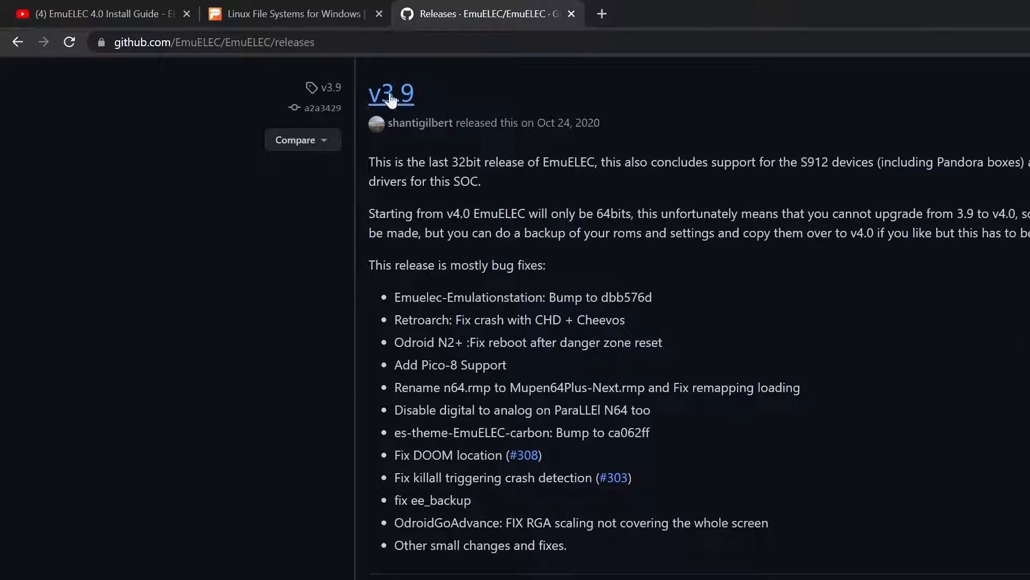
- Go into the v3.9 release and scroll to its 22-item Assets list
{"action": "left_click", "coordinate": [391, 94]}
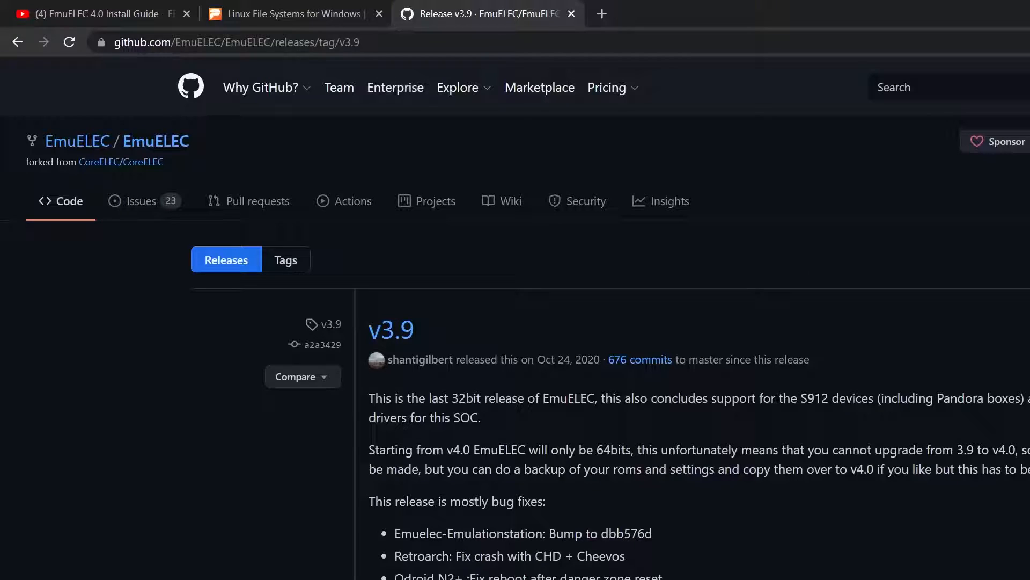
{"action": "scroll", "scroll_direction": "down", "scroll_amount": 3}
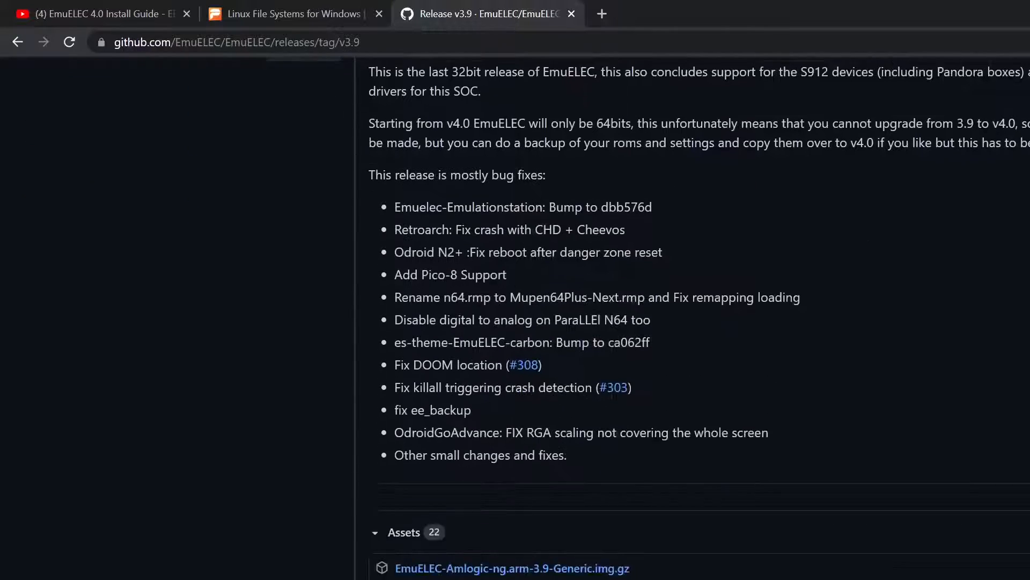
{"action": "scroll", "scroll_direction": "down", "scroll_amount": 3}
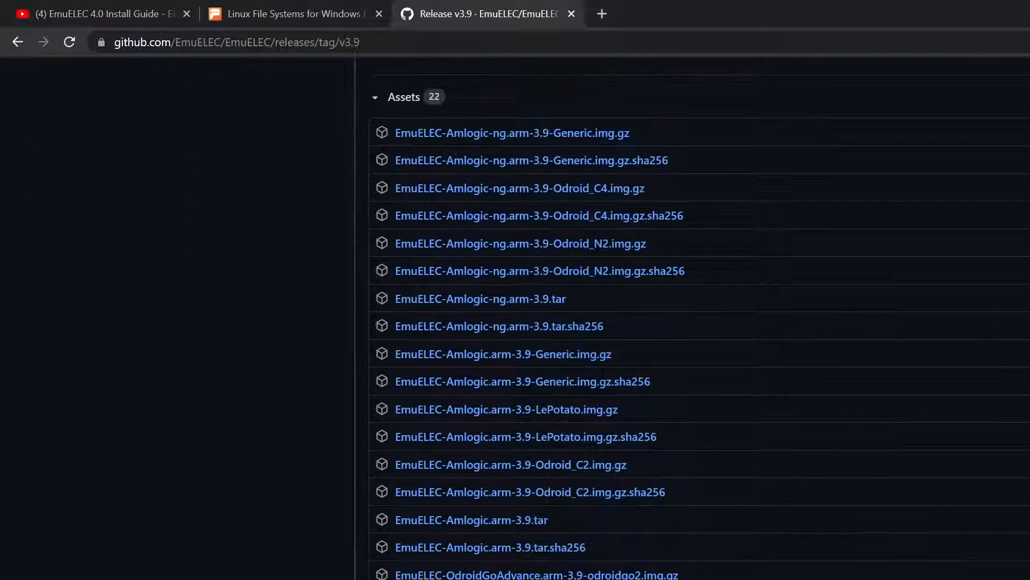
{"action": "mouse_move", "coordinate": [625, 364]}
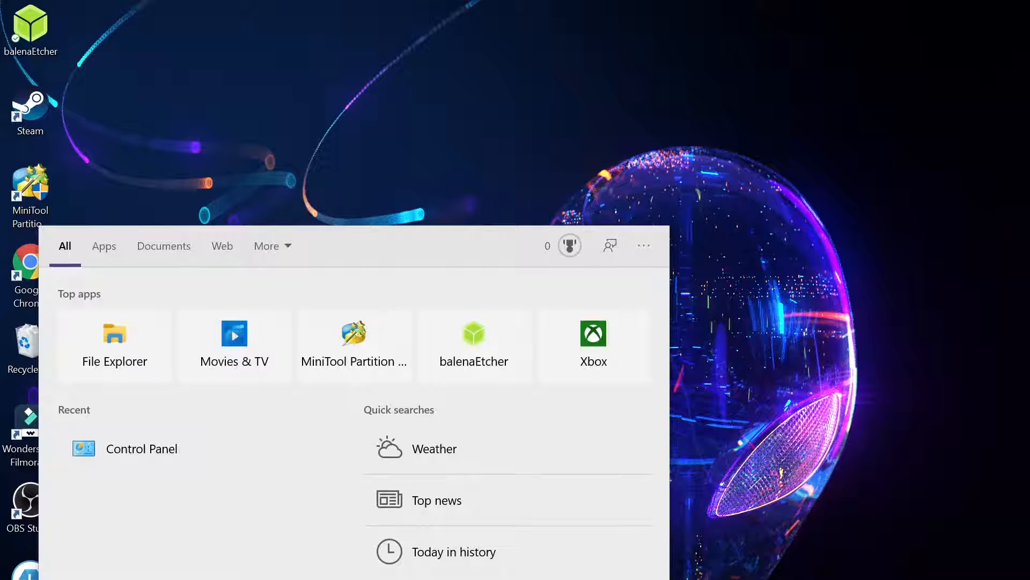
- Launch Rufus, set the EMUELEC (D:) card to Non bootable FAT32 and start the wipe, accepting the erase warning
{"action": "type", "text": "rufus"}
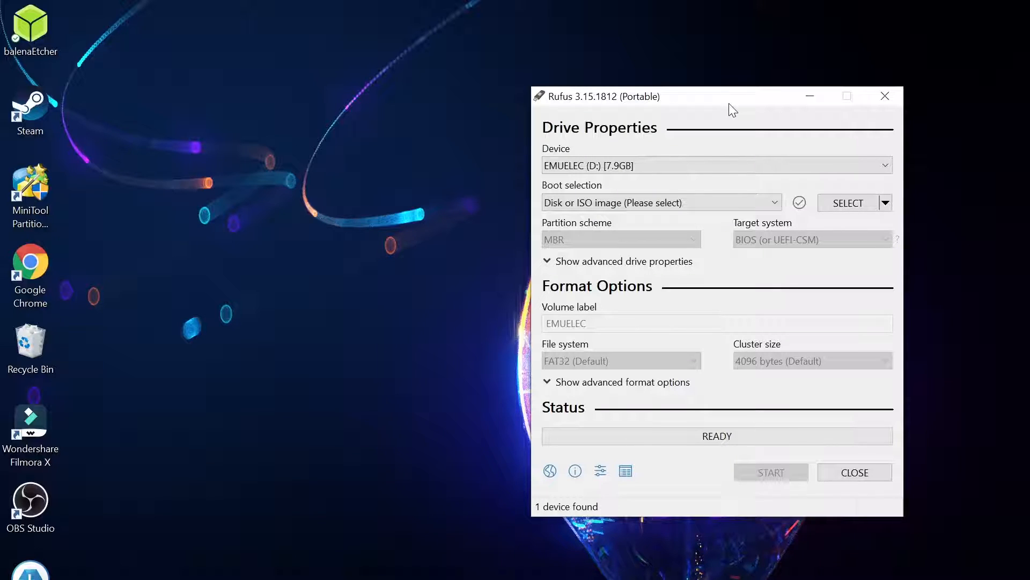
{"action": "mouse_move", "coordinate": [742, 133]}
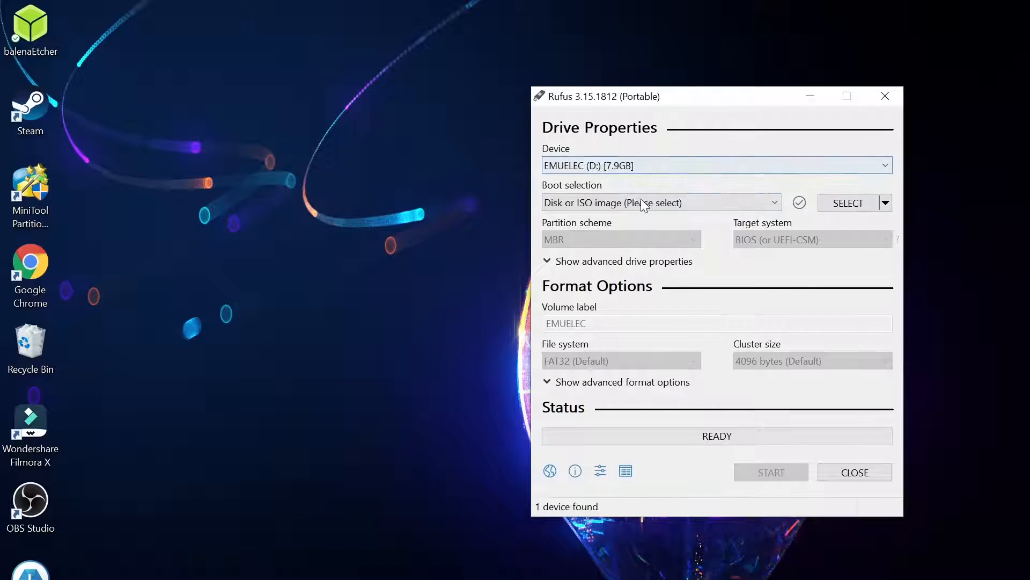
{"action": "left_click", "coordinate": [657, 203]}
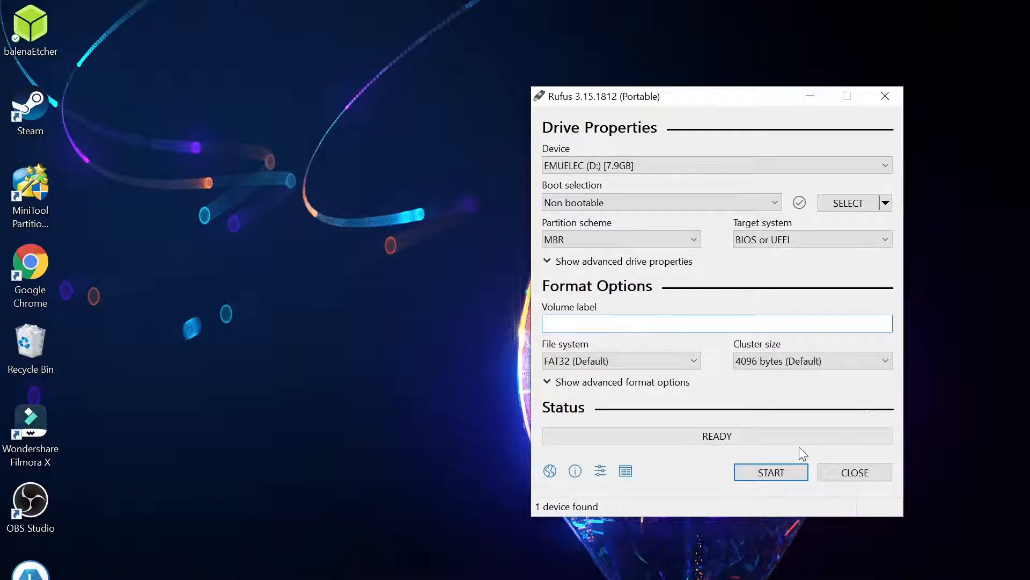
{"action": "left_click", "coordinate": [771, 472]}
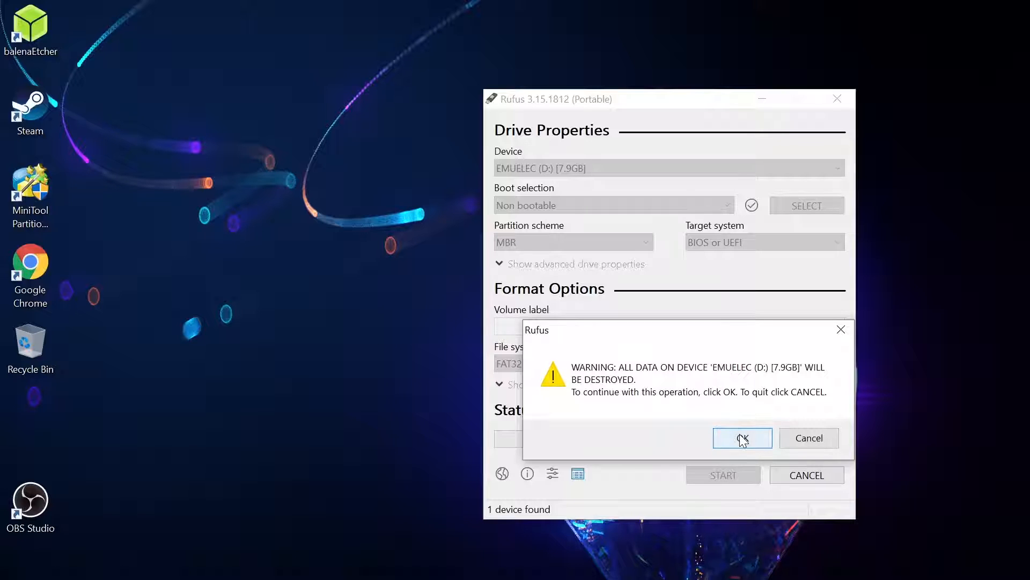
{"action": "left_click", "coordinate": [742, 438]}
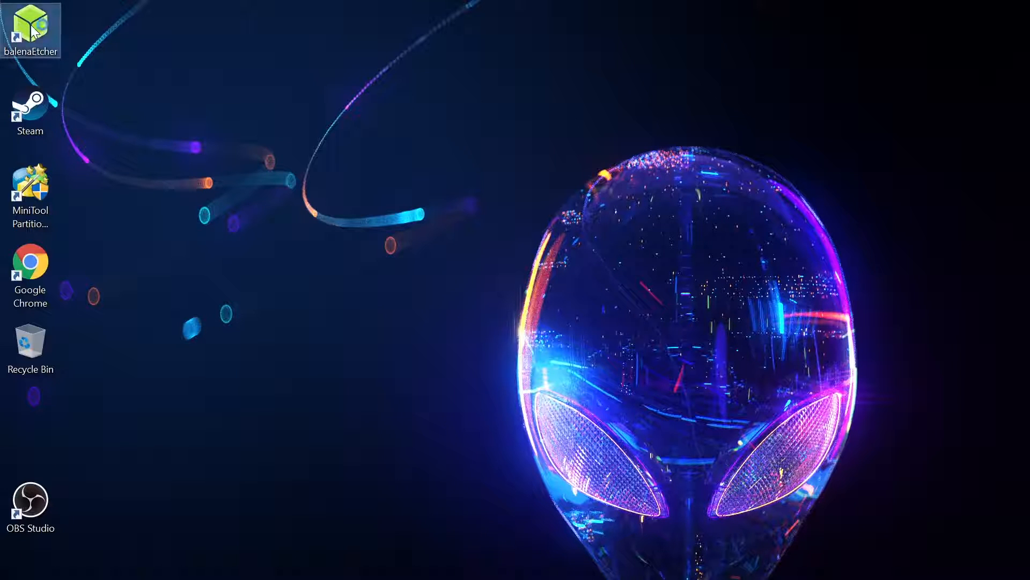
- Launch balenaEtcher and load EmuELEC-Amlogic-arm-3.9-Generic.img.gz from Downloads as the image to flash
{"action": "double_click", "coordinate": [30, 30]}
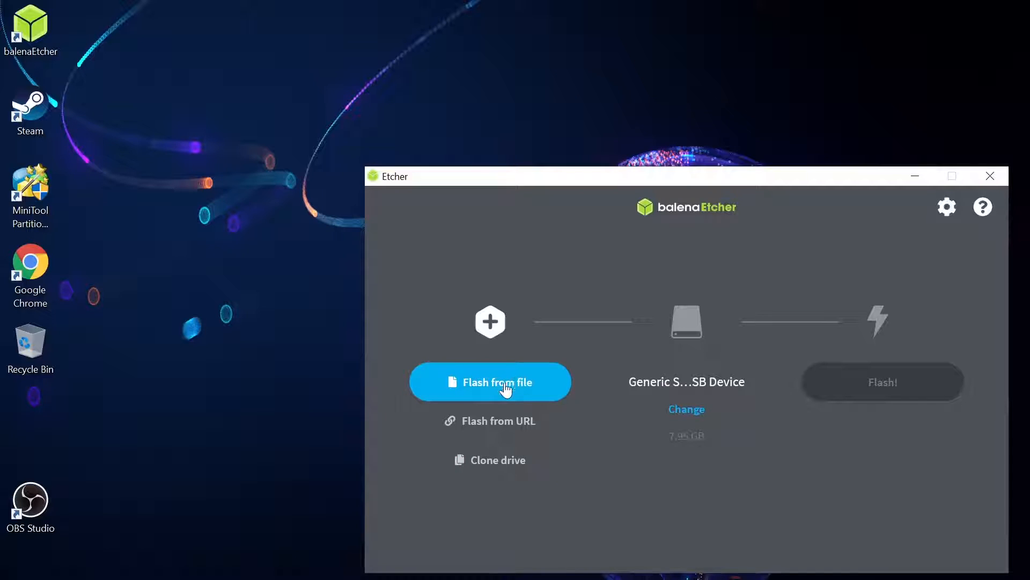
{"action": "left_click", "coordinate": [490, 382]}
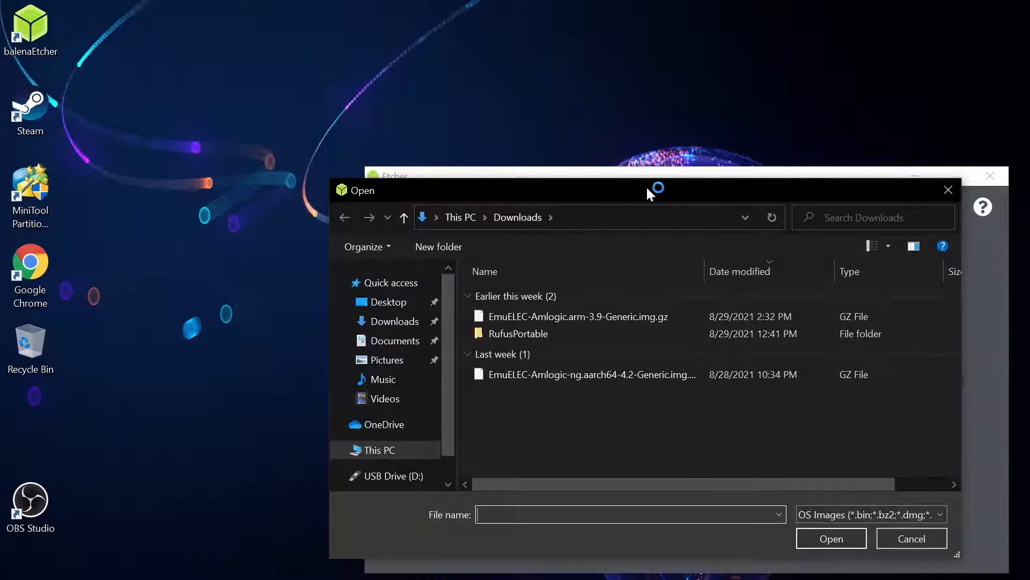
{"action": "left_click", "coordinate": [578, 316]}
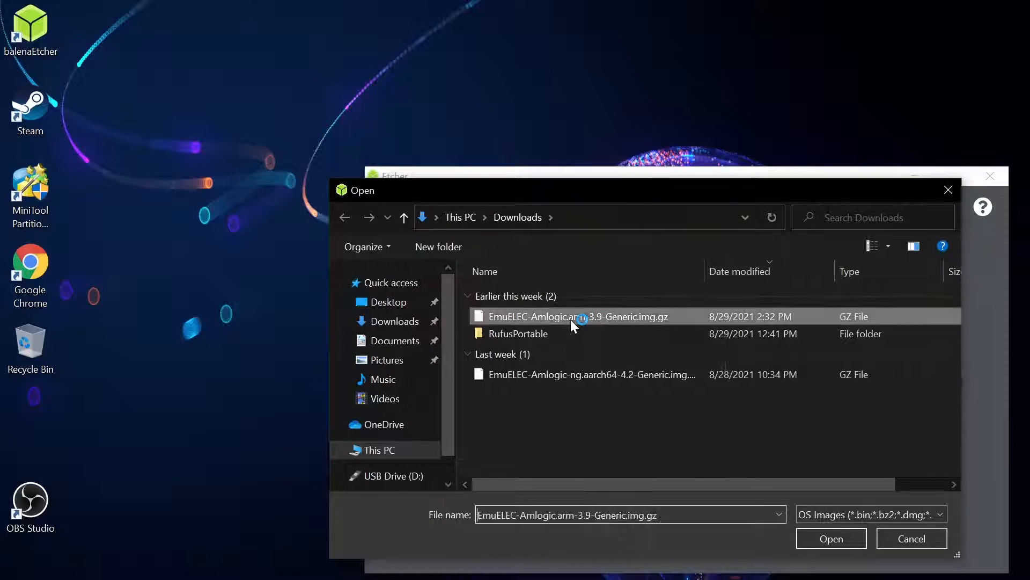
{"action": "left_click", "coordinate": [830, 538]}
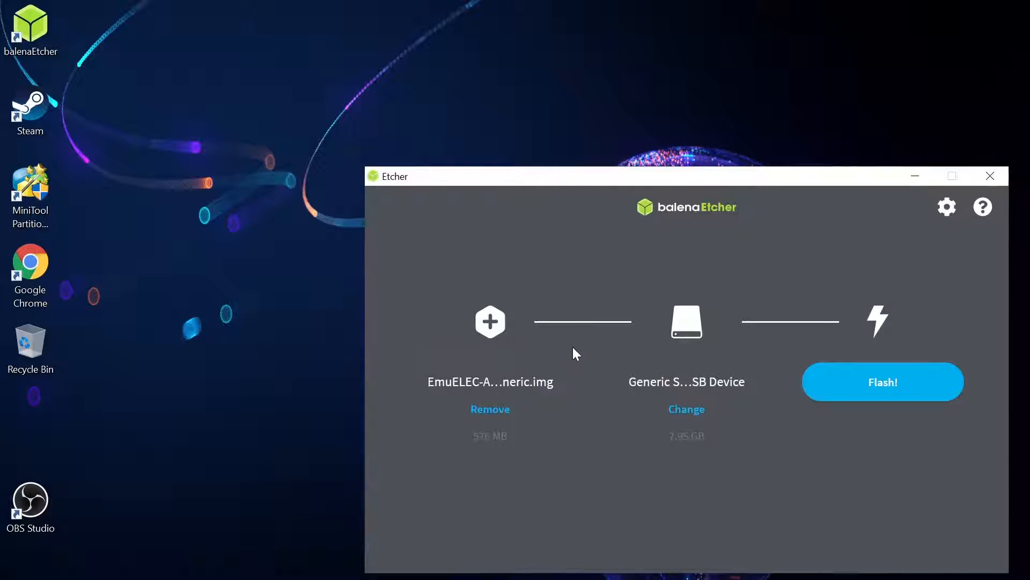
{"action": "mouse_move", "coordinate": [687, 352]}
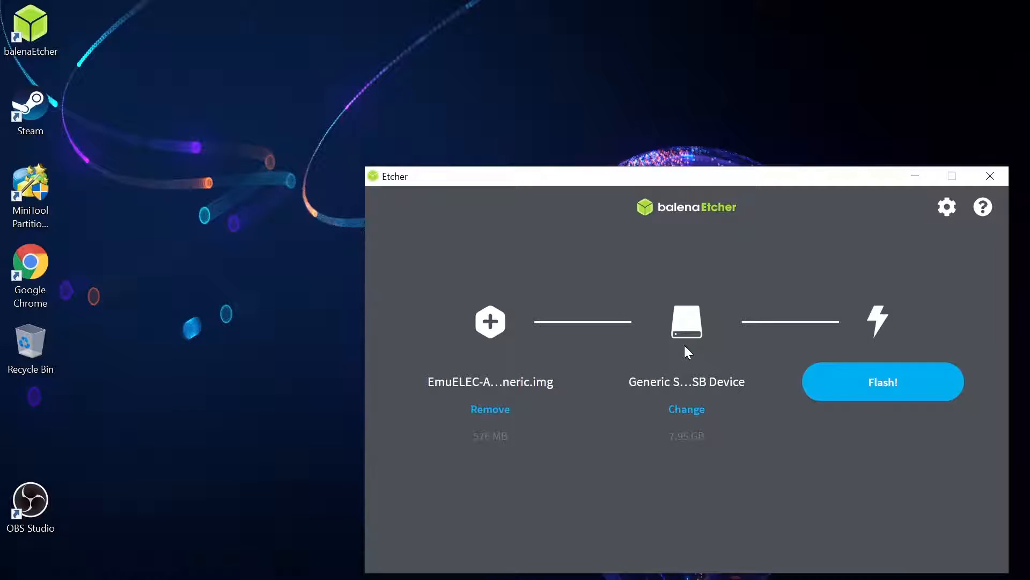
{"action": "mouse_move", "coordinate": [703, 362]}
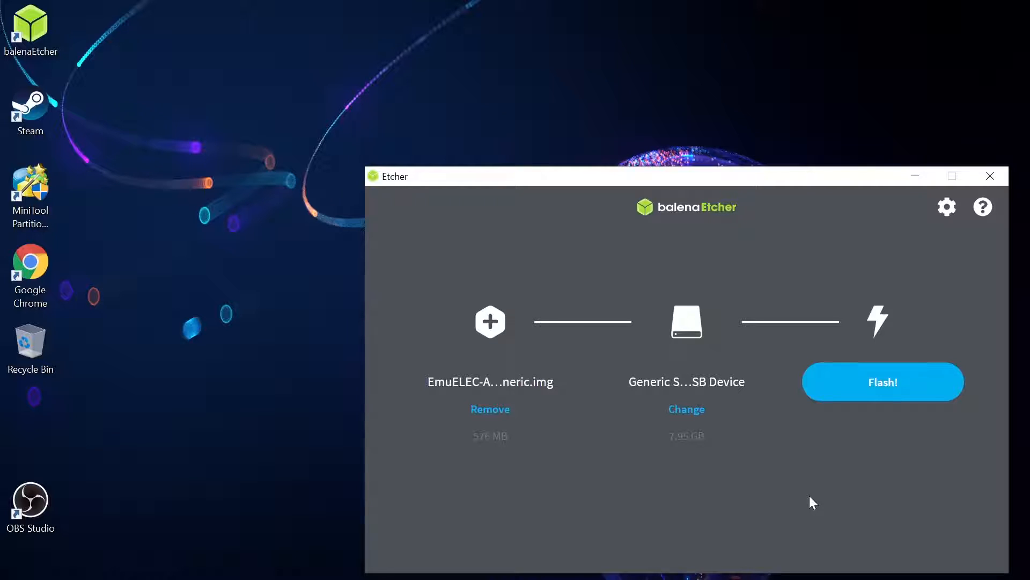
- Flash the image to the 7.95 GB USB device until Flash Complete, then close Etcher
{"action": "left_click", "coordinate": [882, 381]}
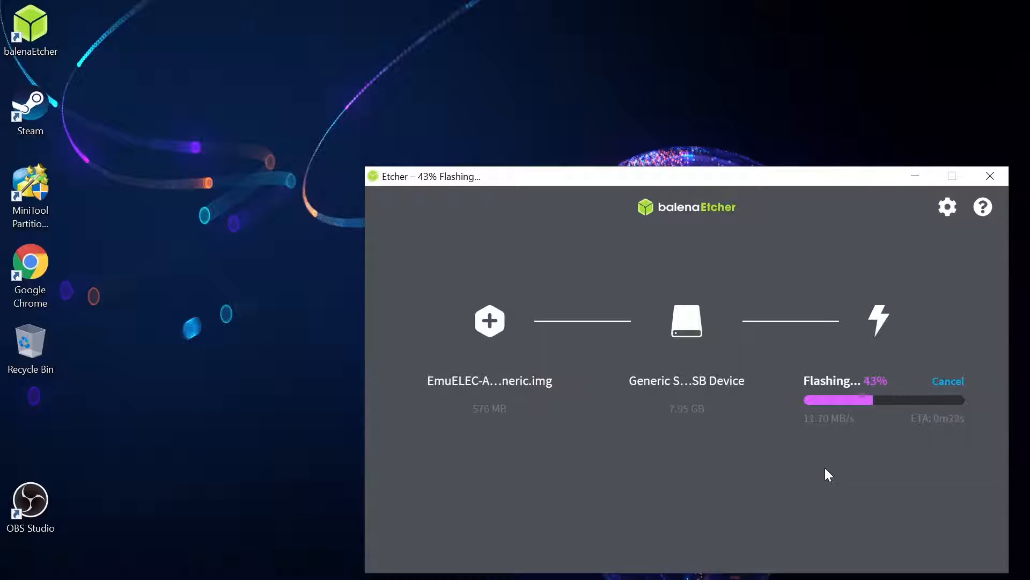
{"action": "mouse_move", "coordinate": [781, 191]}
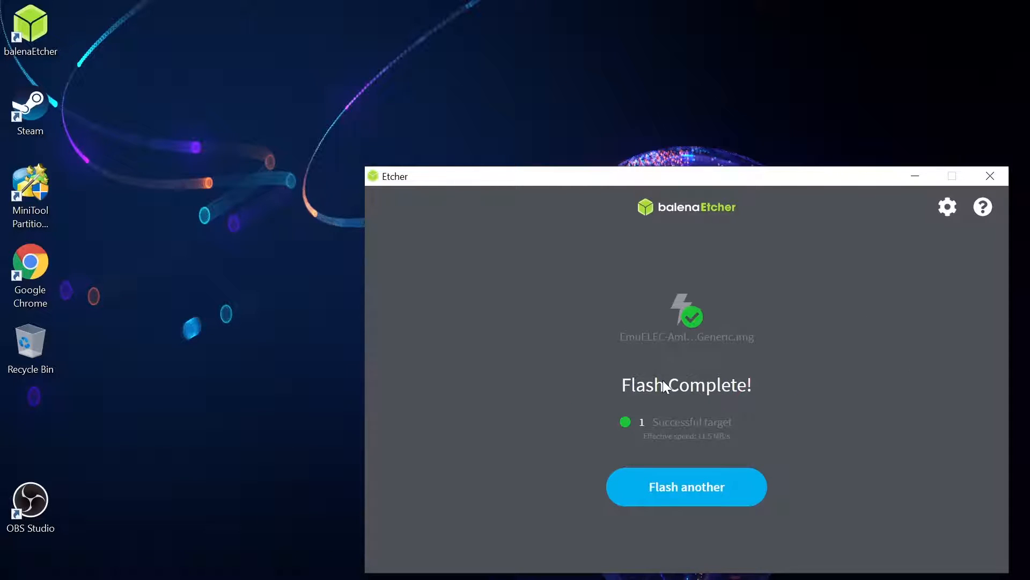
{"action": "mouse_move", "coordinate": [677, 429]}
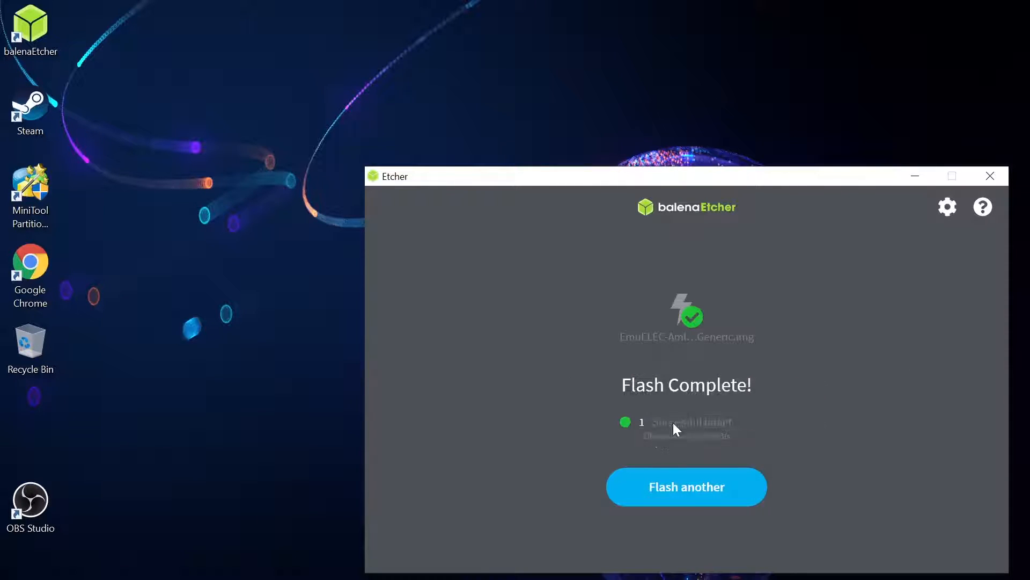
{"action": "mouse_move", "coordinate": [880, 368]}
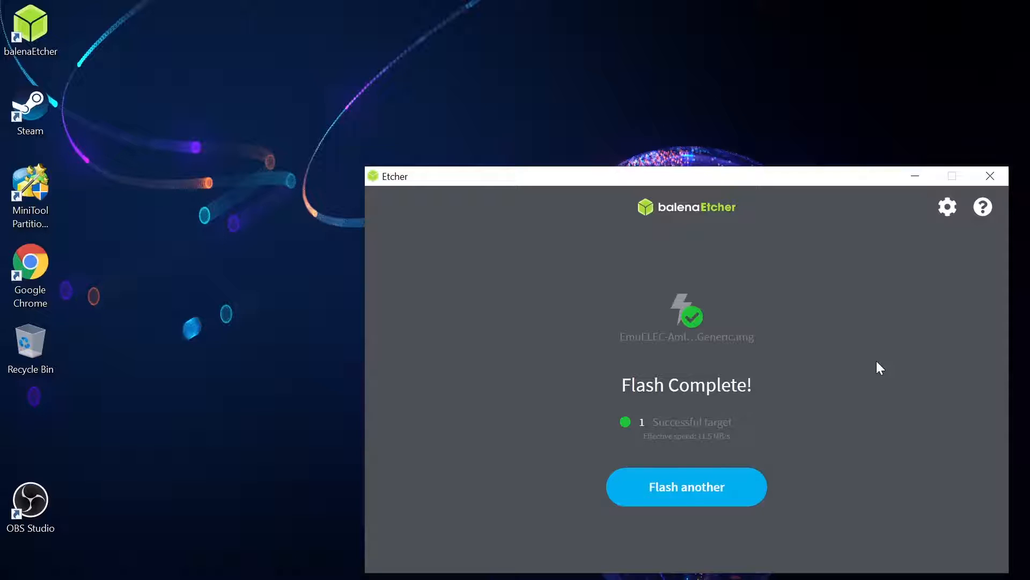
{"action": "mouse_move", "coordinate": [990, 176]}
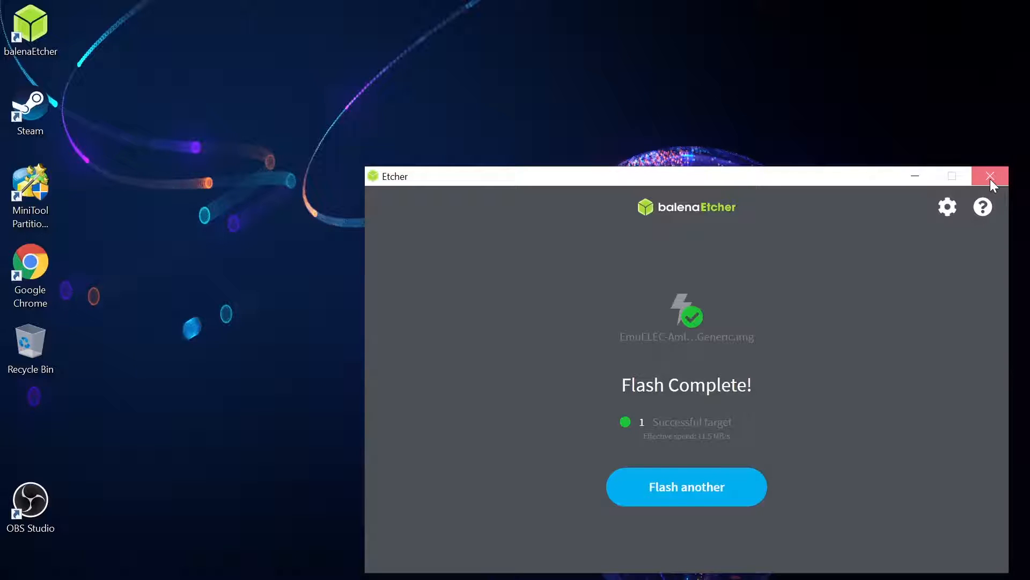
{"action": "left_click", "coordinate": [989, 176]}
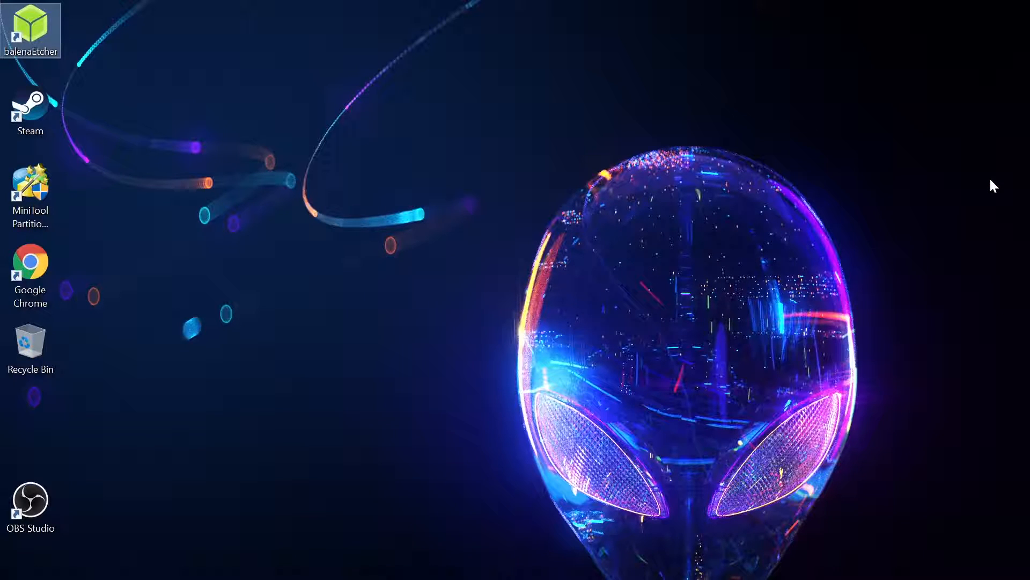